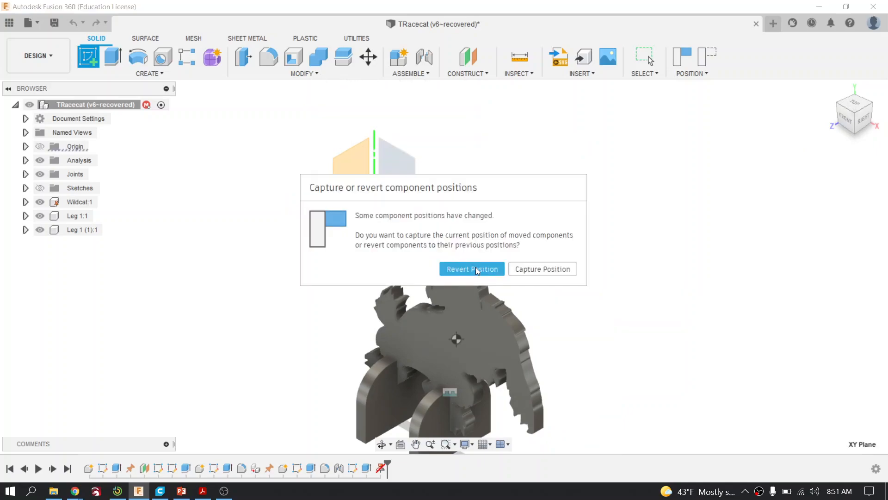
# Revert the moved components, then sketch a 2-point rectangle from the origin as the stock outline and finish it
pyautogui.click(471, 268)
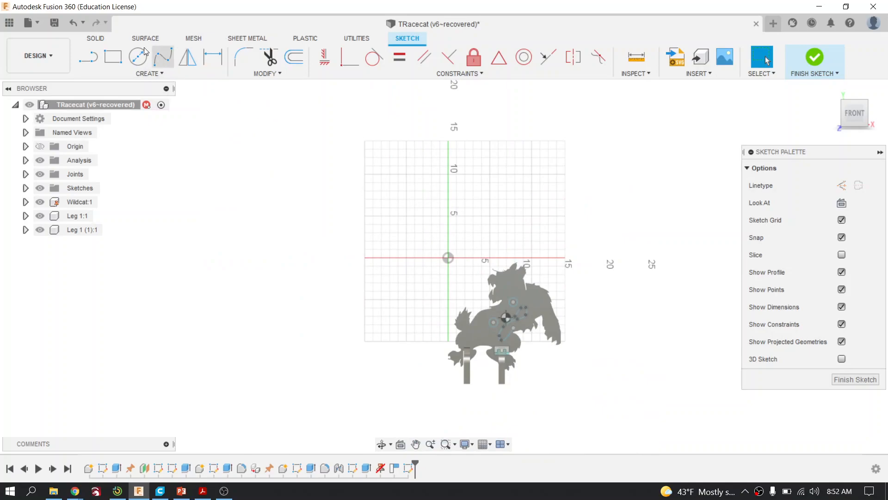
pyautogui.click(113, 56)
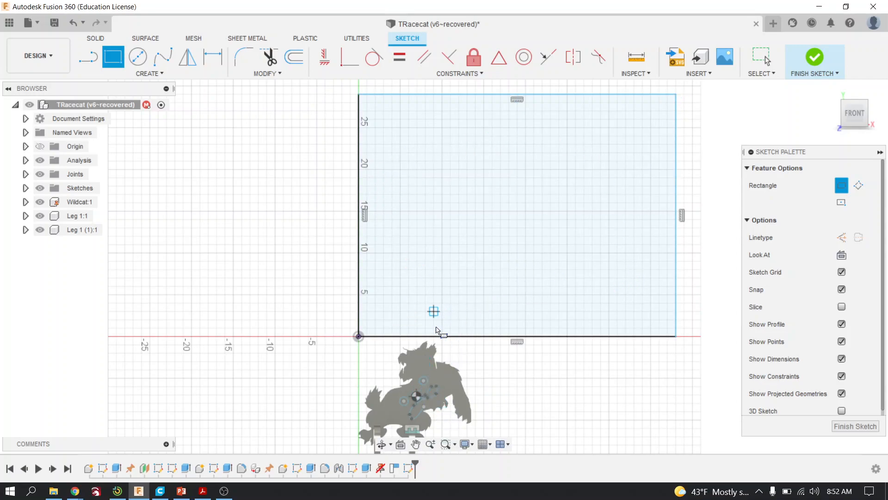
pyautogui.moveTo(464, 422)
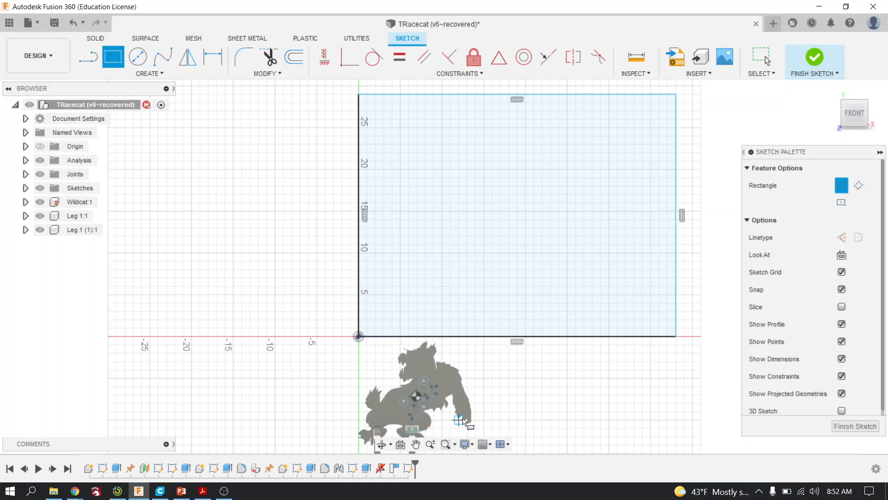
pyautogui.click(814, 61)
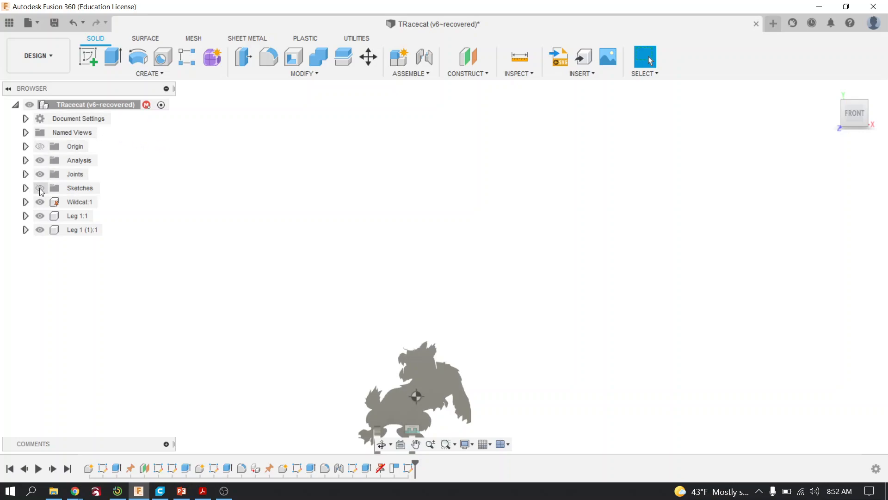
# Show the sketches again and switch to the Manufacture workspace
pyautogui.click(40, 188)
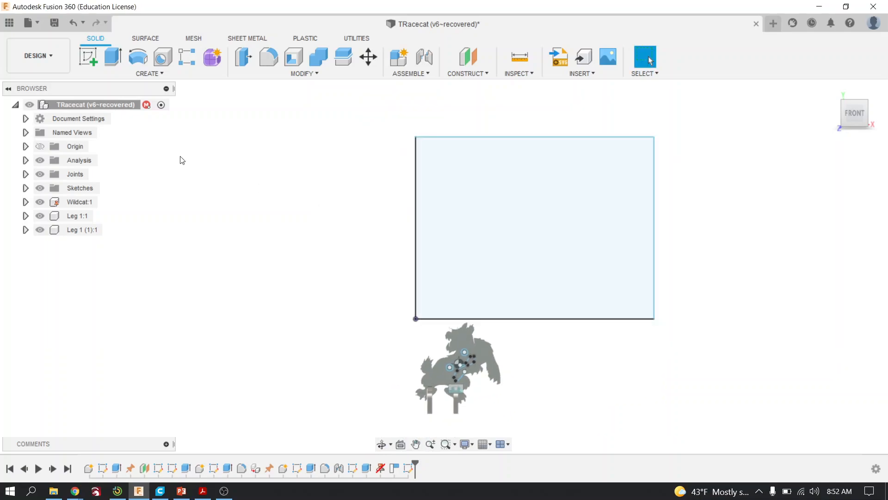
pyautogui.moveTo(38, 55)
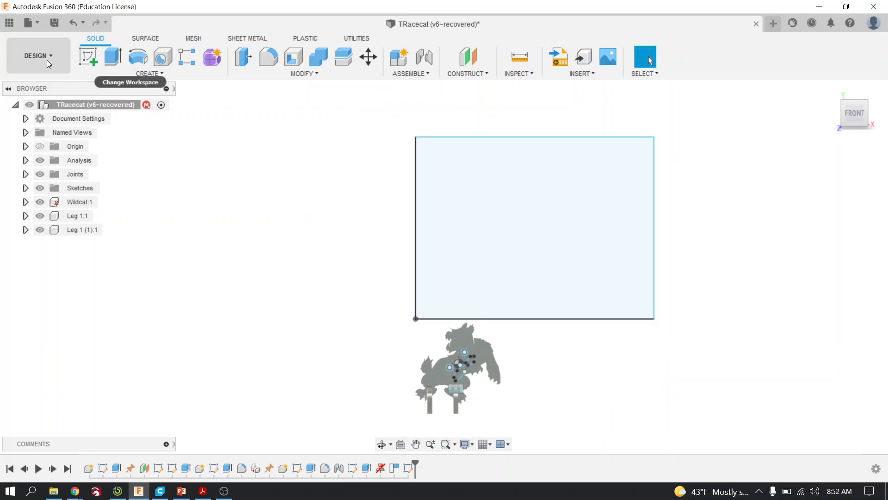
pyautogui.click(35, 56)
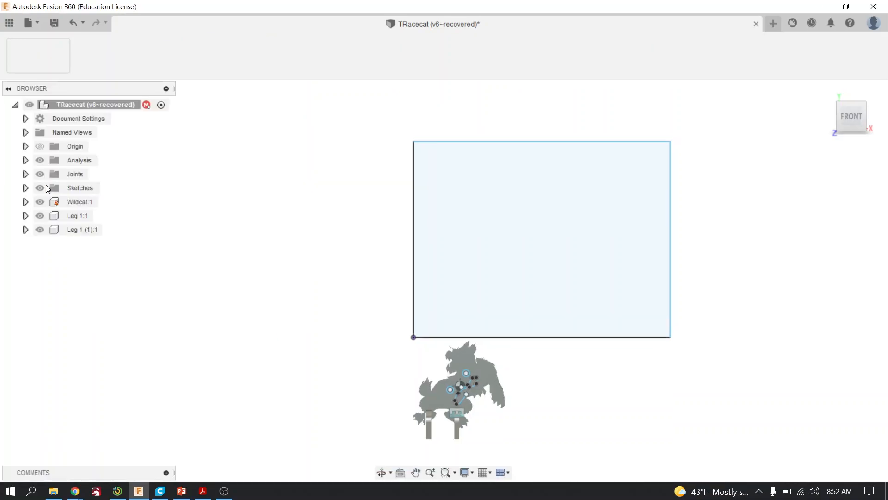
pyautogui.click(793, 23)
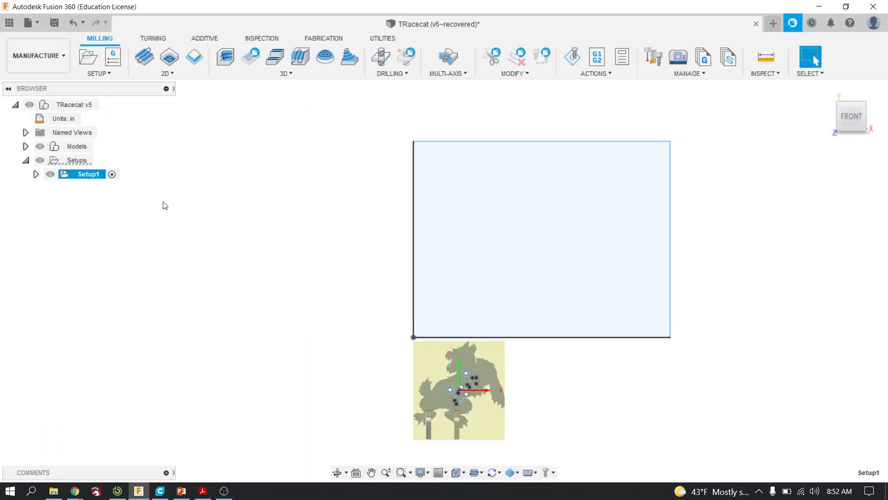
pyautogui.moveTo(35, 55)
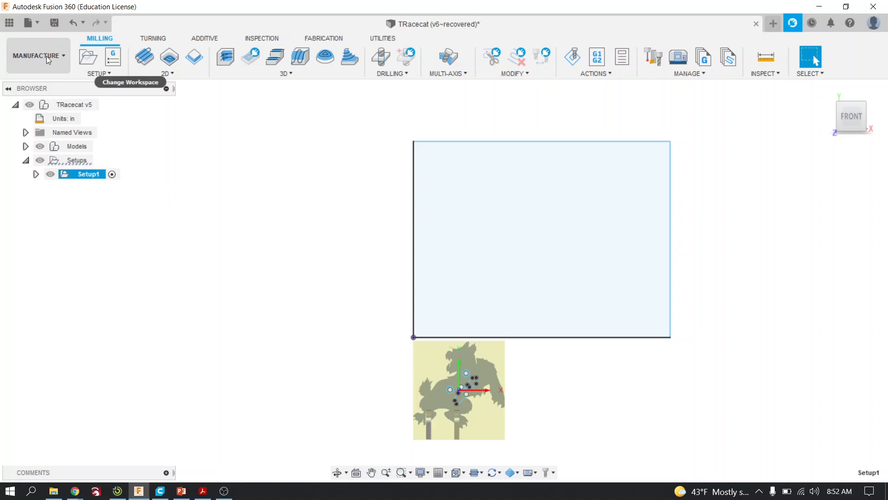
# Create Manufacturing Model 1 from the Setup commands
pyautogui.click(98, 73)
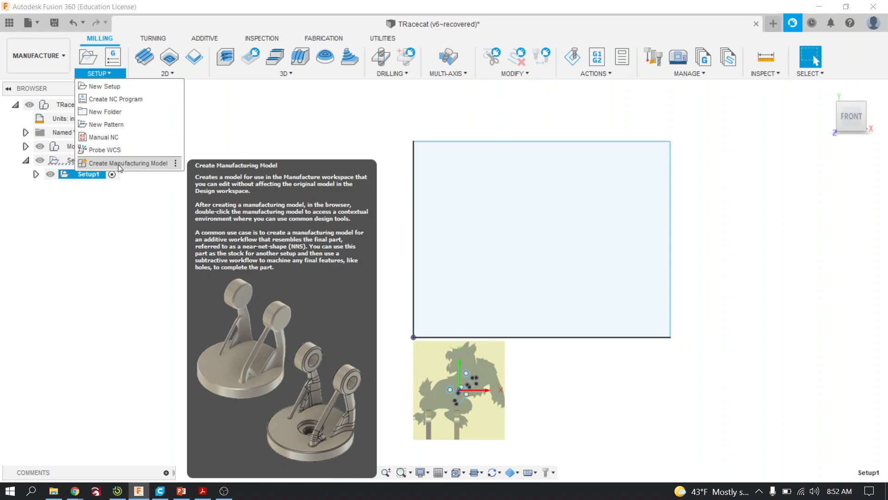
pyautogui.click(97, 74)
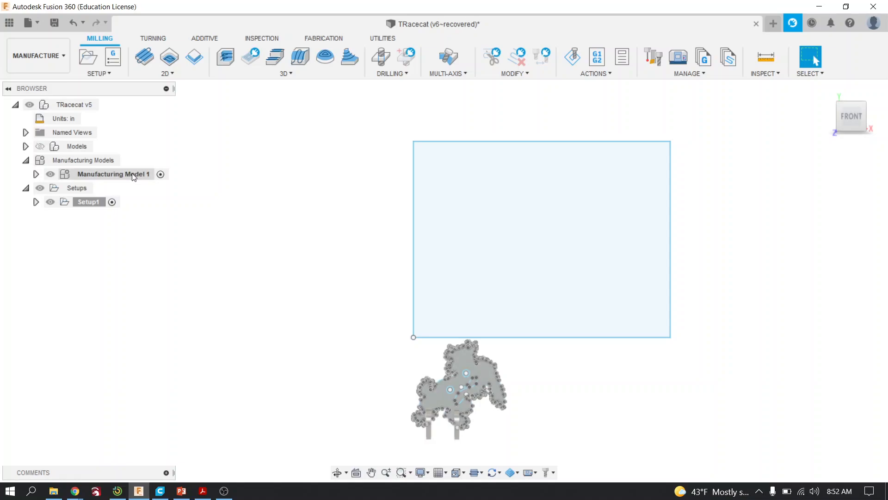
pyautogui.rightClick(113, 174)
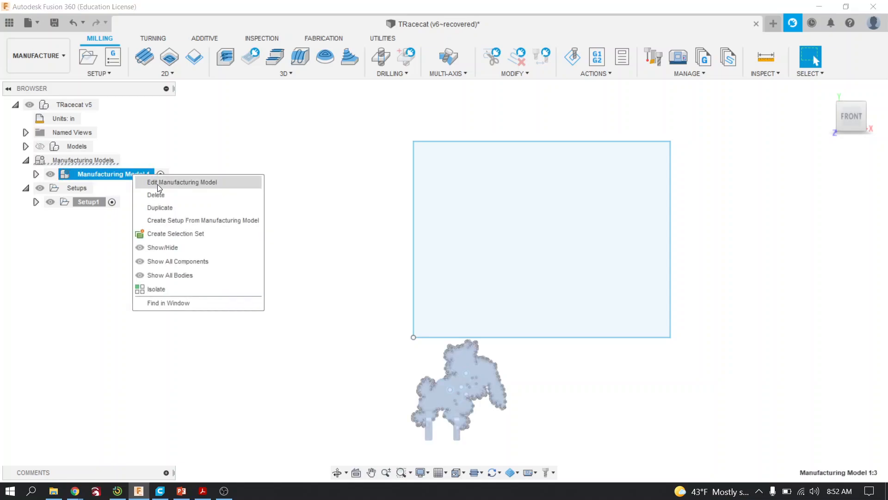
pyautogui.click(182, 182)
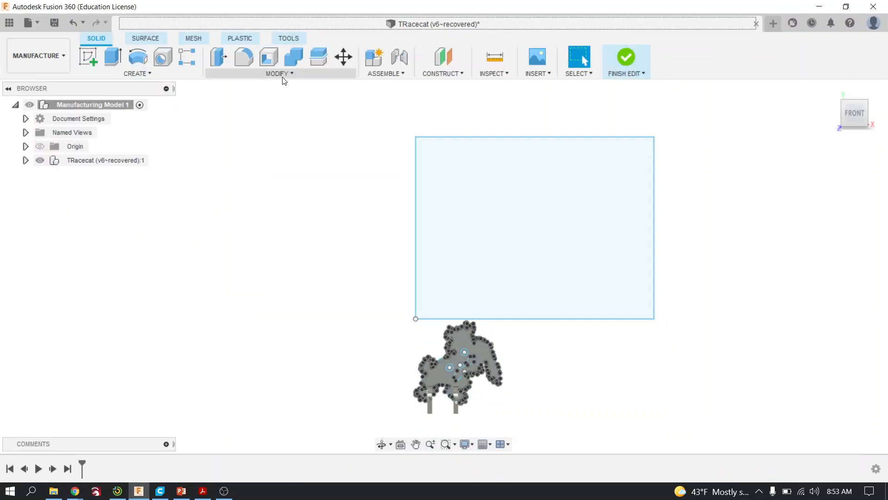
pyautogui.click(277, 73)
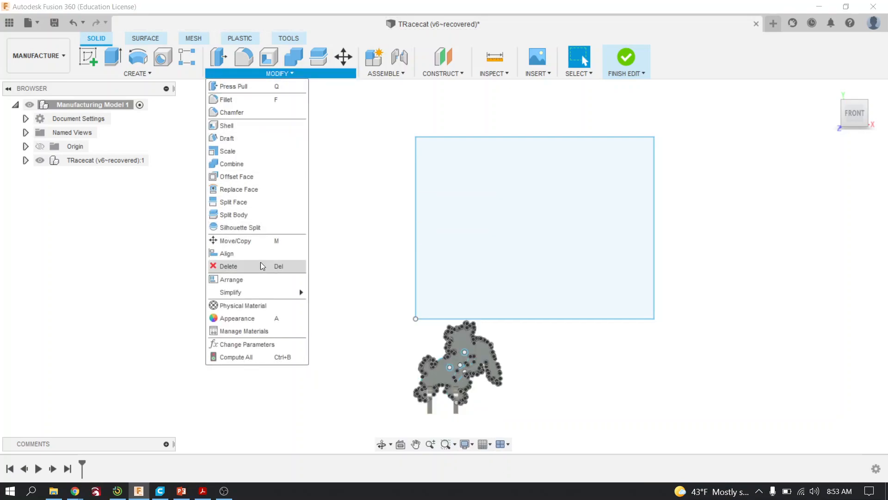
pyautogui.click(226, 253)
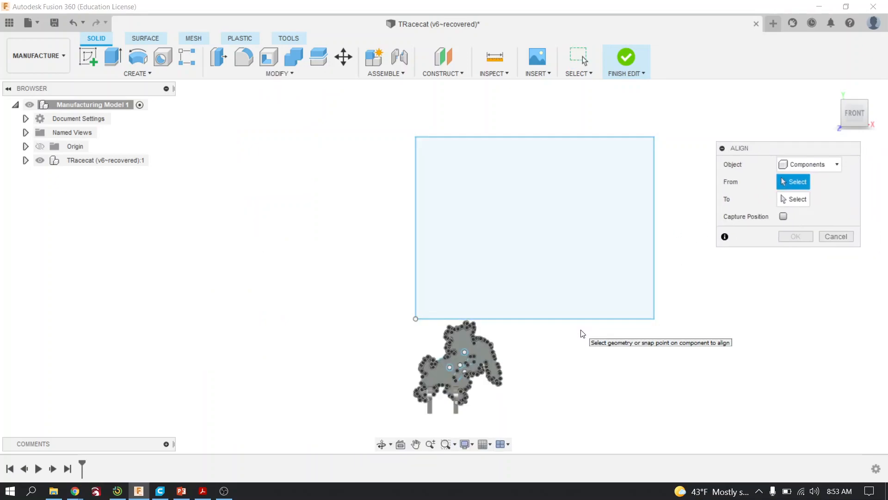
pyautogui.click(836, 236)
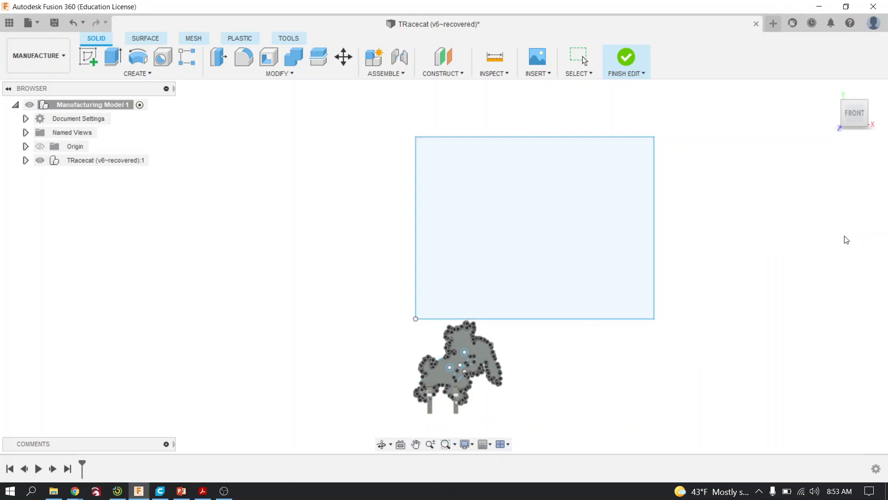
pyautogui.click(279, 73)
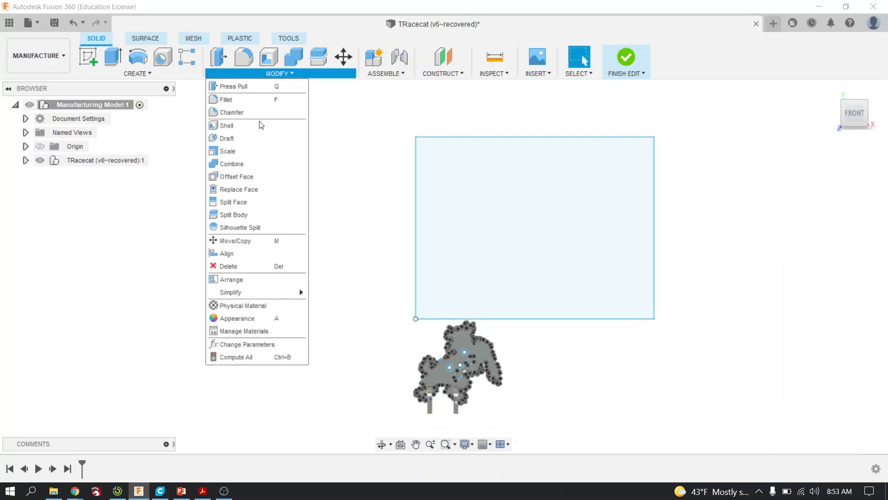
pyautogui.moveTo(230, 279)
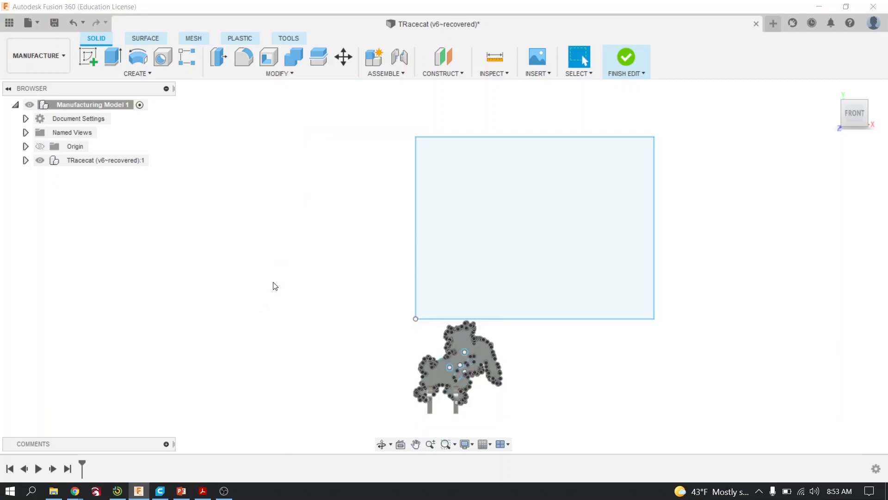
# Start Arrange and pick Wildcat:1, Leg 1:1 and Leg 1 (1):1 from the TRacecat component as objects
pyautogui.click(578, 57)
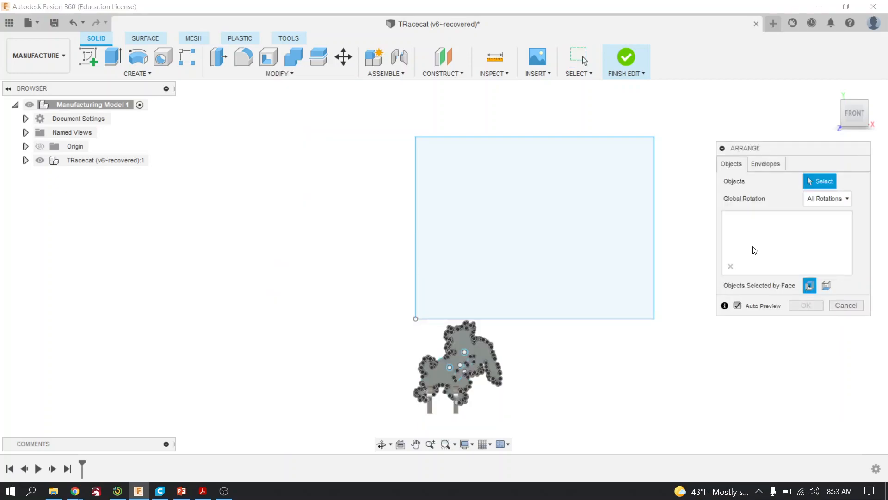
pyautogui.moveTo(545, 328)
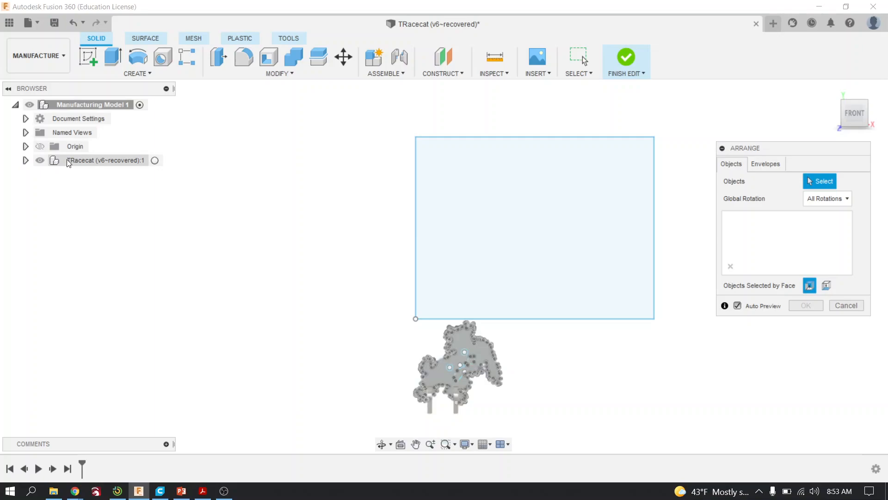
pyautogui.click(26, 160)
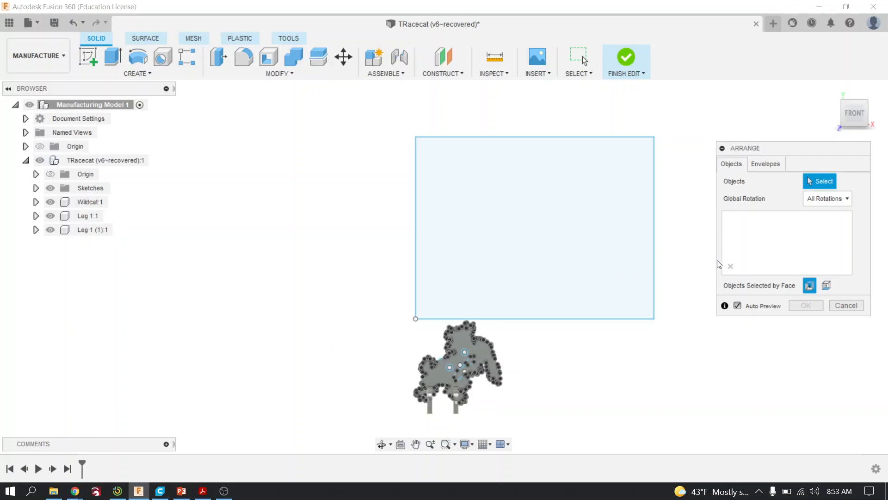
pyautogui.click(89, 202)
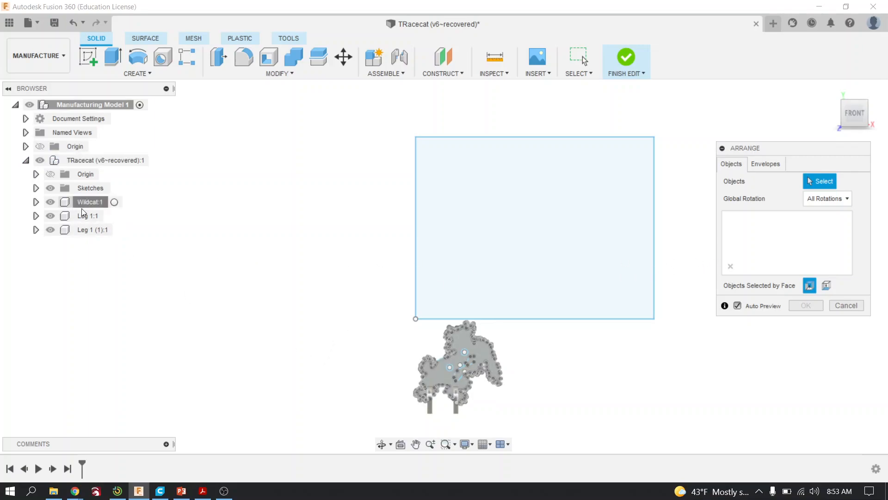
pyautogui.click(88, 229)
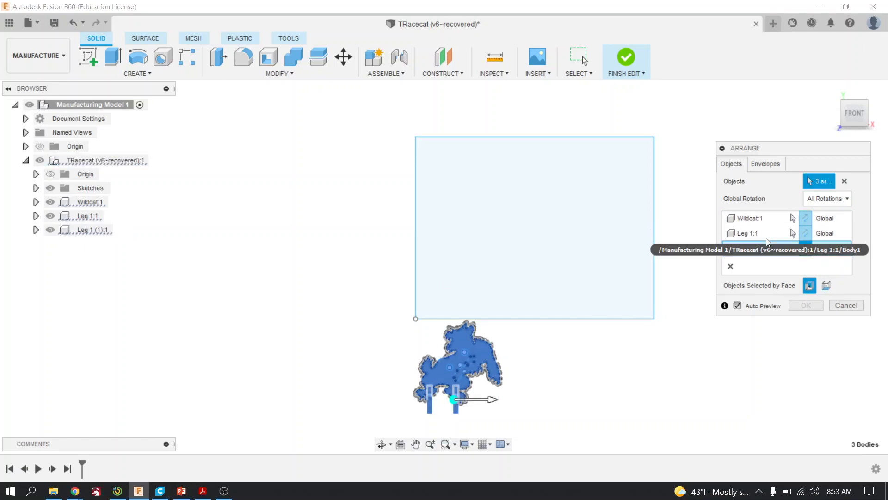
pyautogui.moveTo(751, 248)
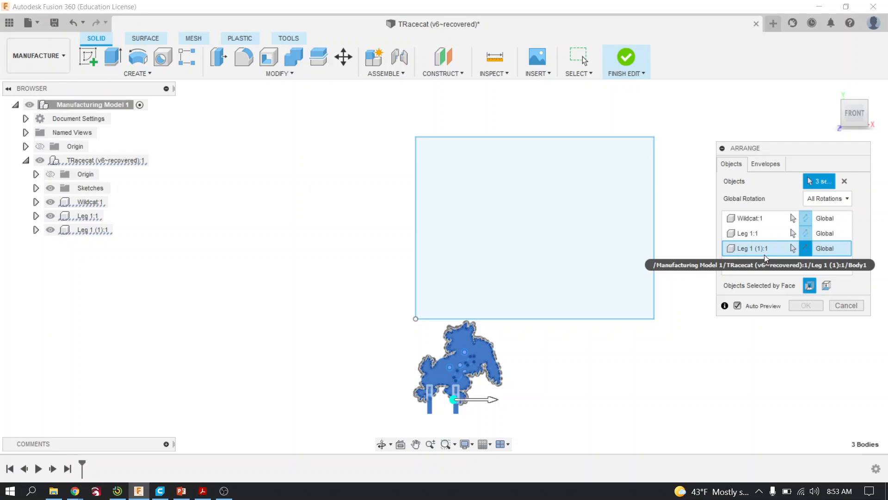
pyautogui.moveTo(771, 245)
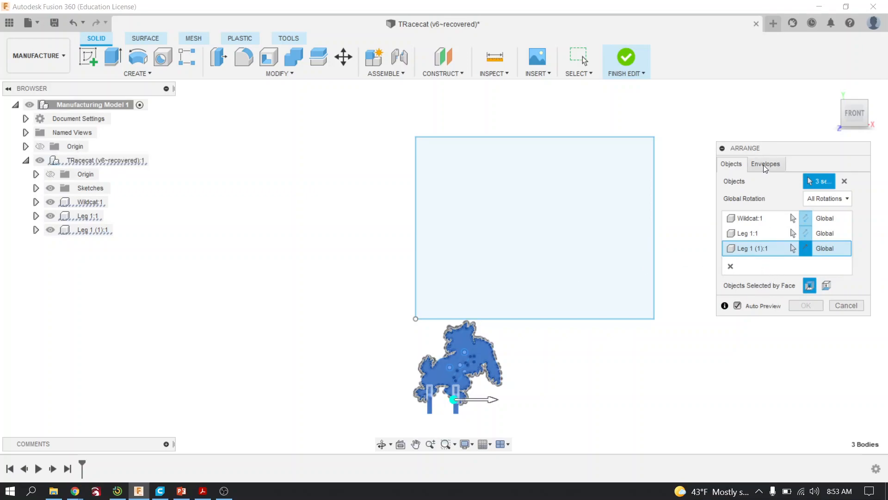
# Set Sketch2 as the Sketch/Face envelope with default spacing, previewing the parts laid flat inside it
pyautogui.click(765, 164)
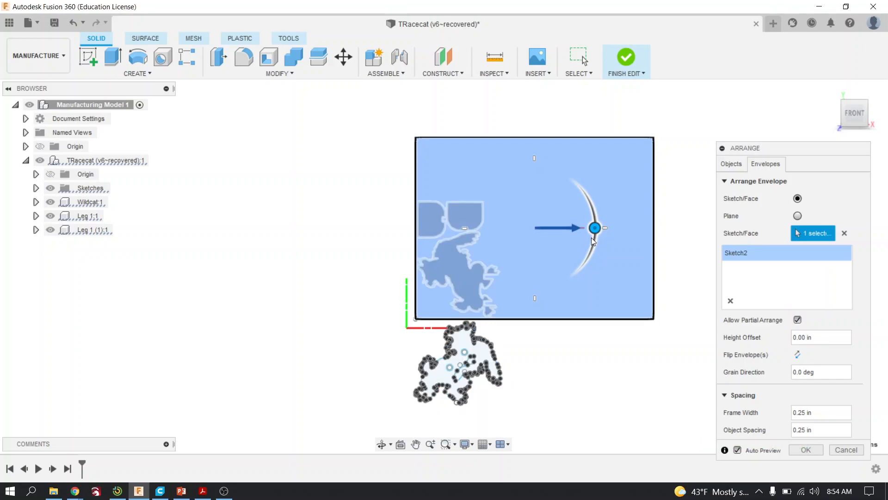
pyautogui.moveTo(510, 184)
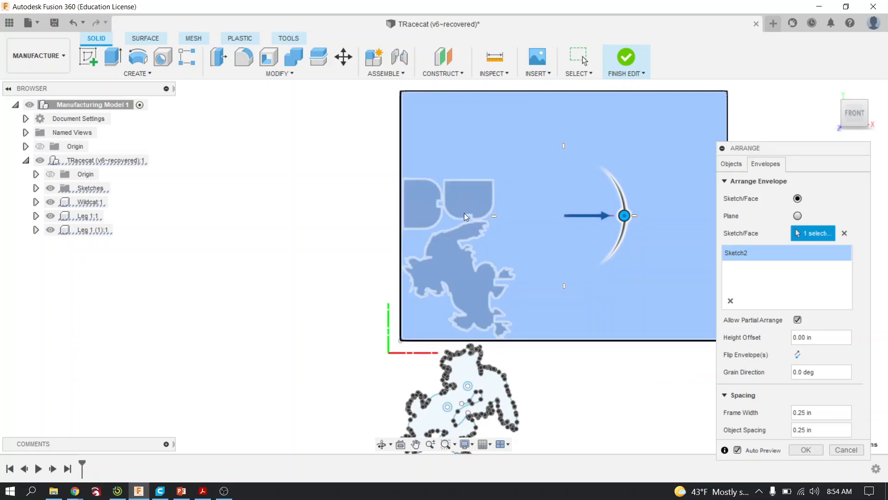
pyautogui.moveTo(458, 191)
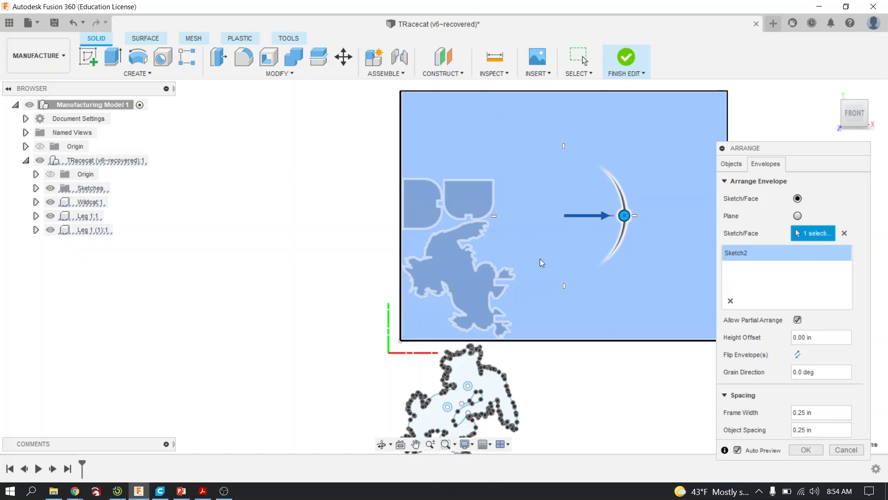
pyautogui.moveTo(579, 211)
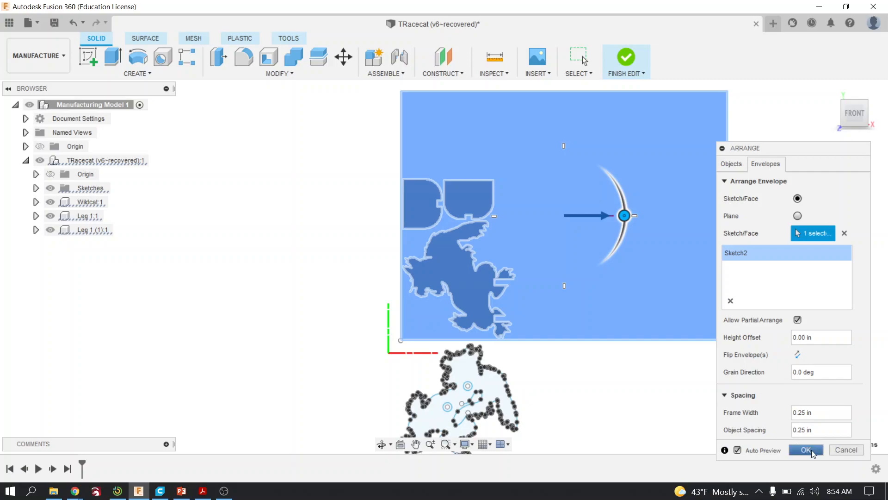
# Confirm the Arrange dialog so the wildcat and both legs sit flat inside the rectangle
pyautogui.click(806, 450)
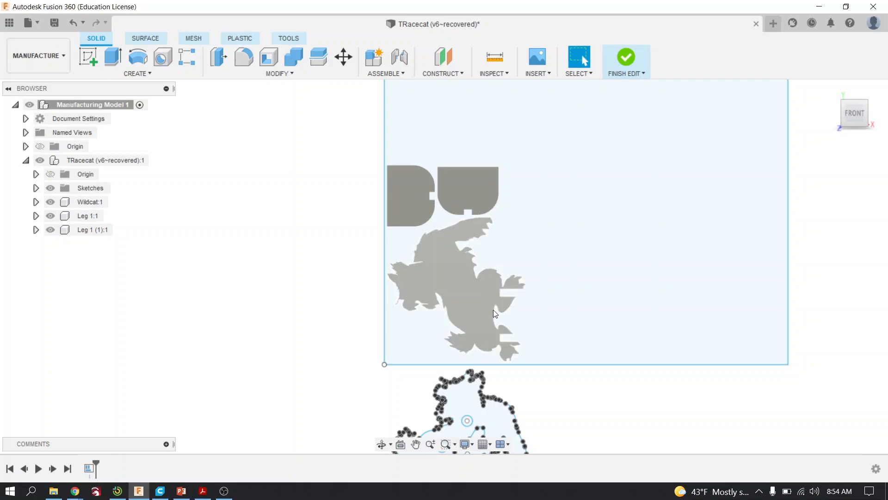
pyautogui.moveTo(627, 56)
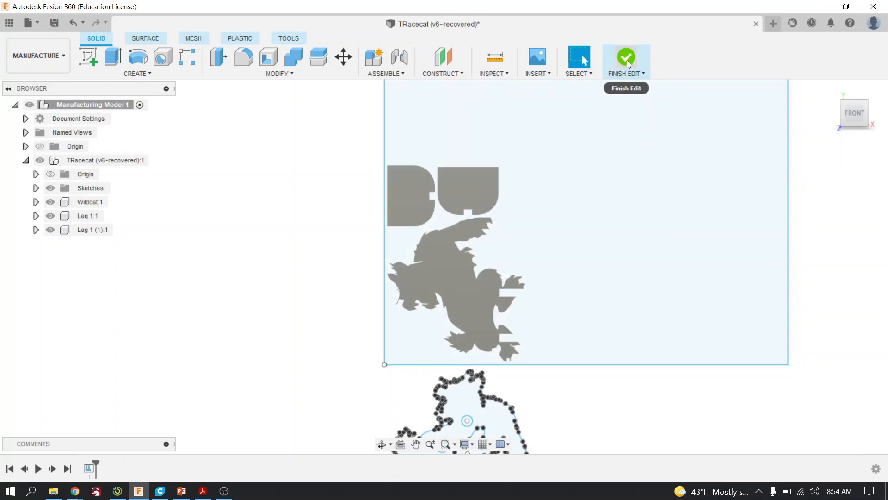
pyautogui.moveTo(619, 74)
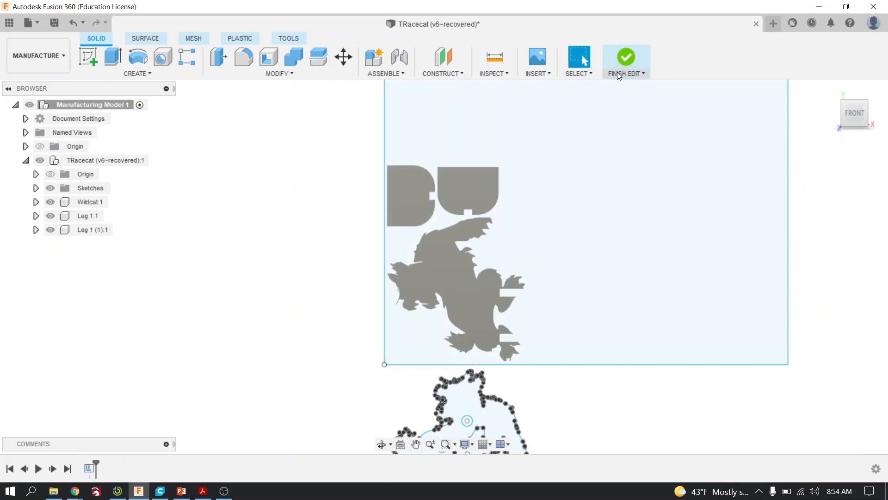